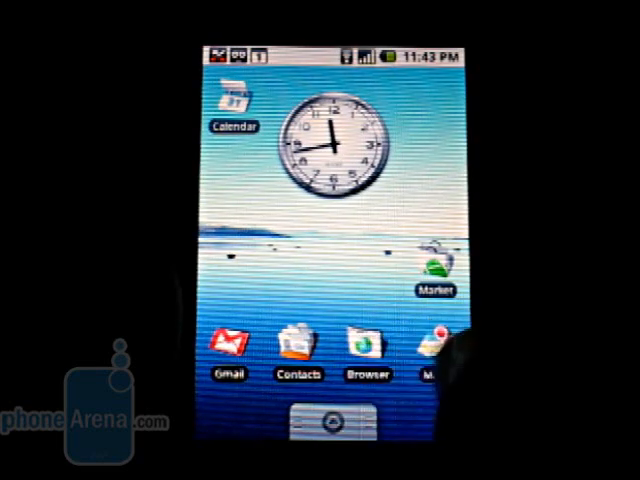
# Bring up the Add to Home choices and expand the Widget list
pyautogui.click(321, 421)
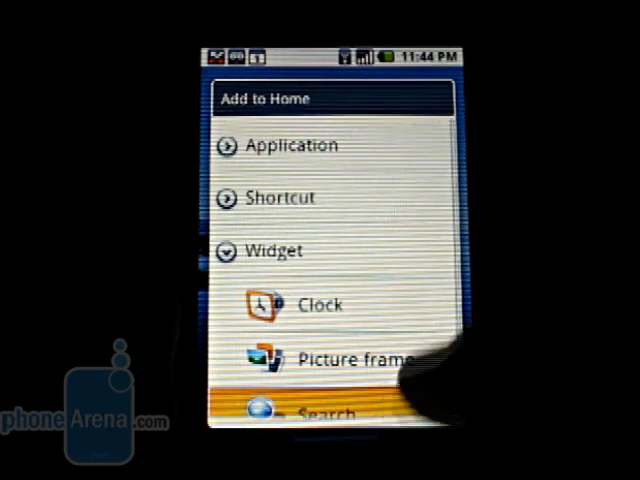
pyautogui.click(320, 410)
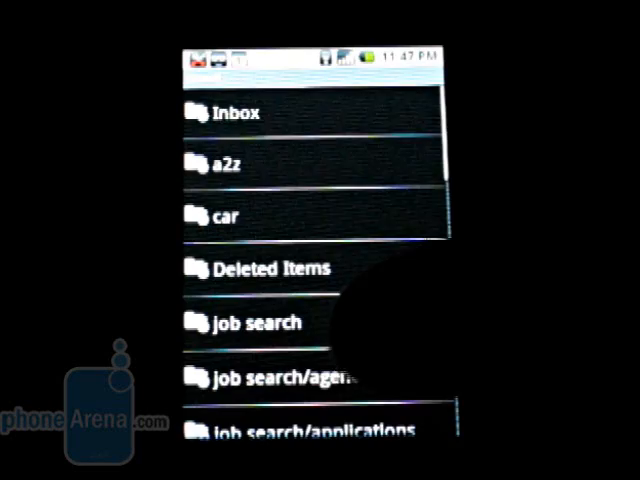
# Browse the mail folders (Inbox, a2z, car, job search), then head home to Gmail
pyautogui.scroll(-3)
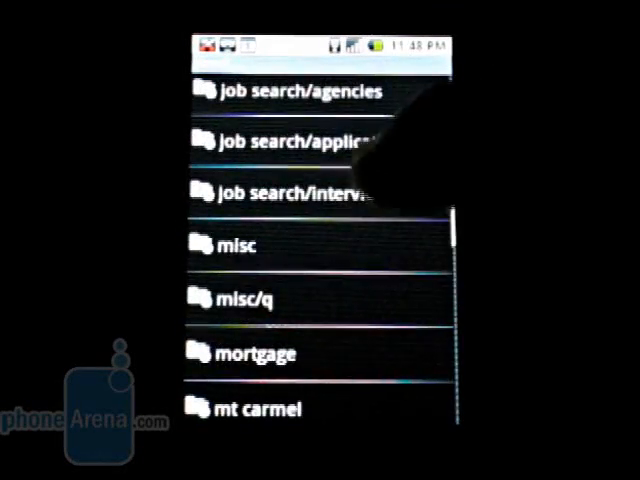
pyautogui.scroll(-3)
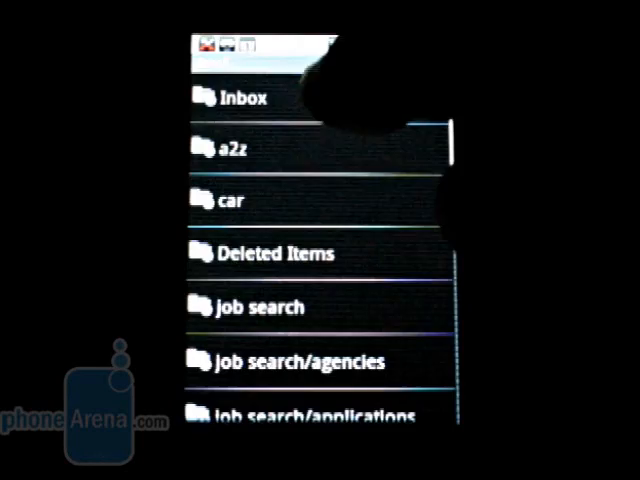
pyautogui.click(238, 97)
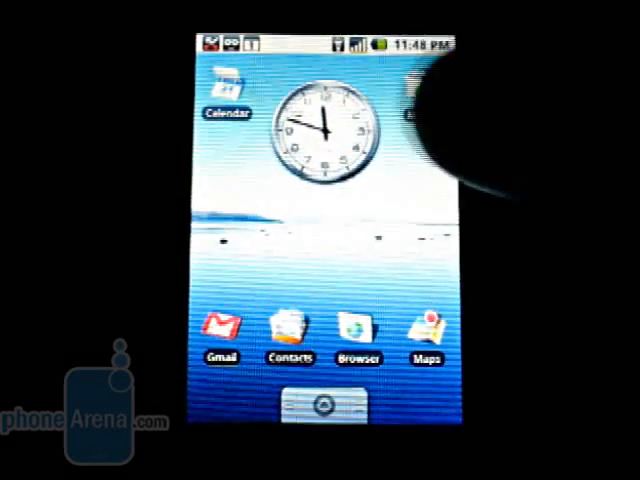
pyautogui.click(213, 332)
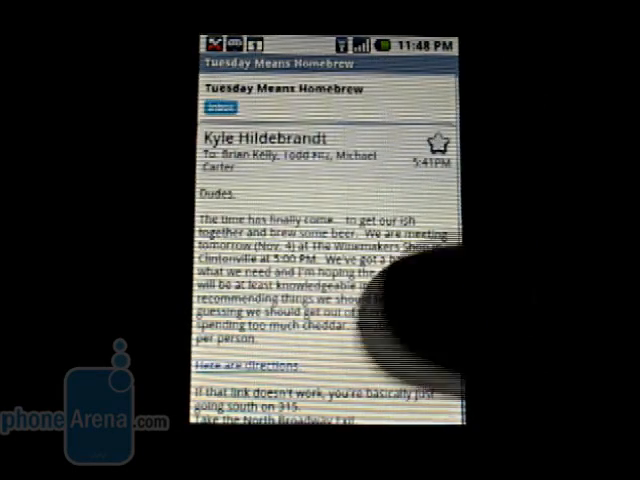
# Scroll through the Tuesday Means Homebrew message to its Reply/Forward/Archive buttons
pyautogui.scroll(-3)
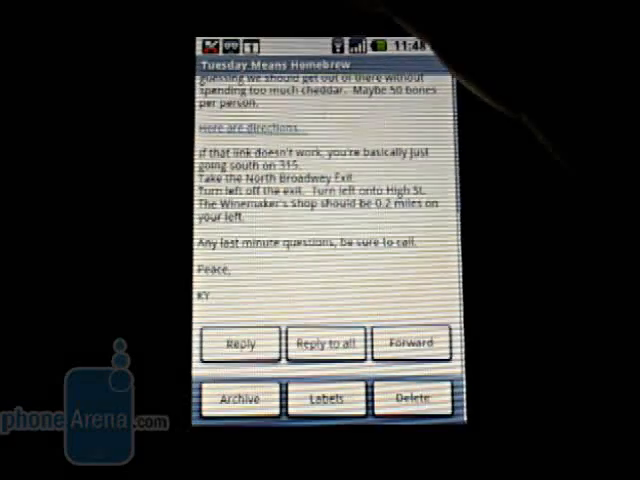
pyautogui.scroll(3)
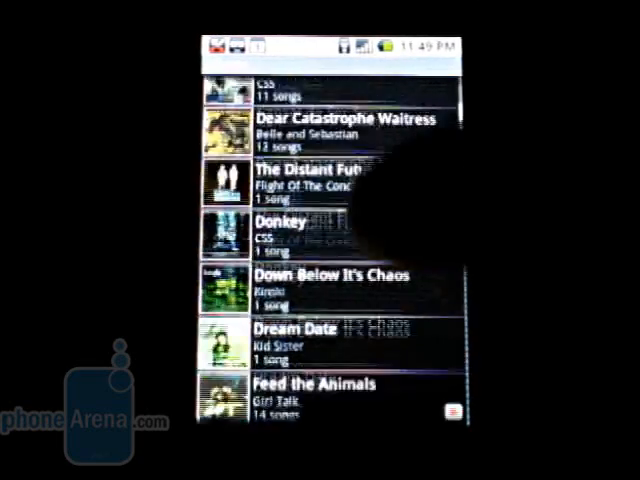
# Browse the albums and Tour Disc 2007 tracks, play one, then open the app list
pyautogui.scroll(-3)
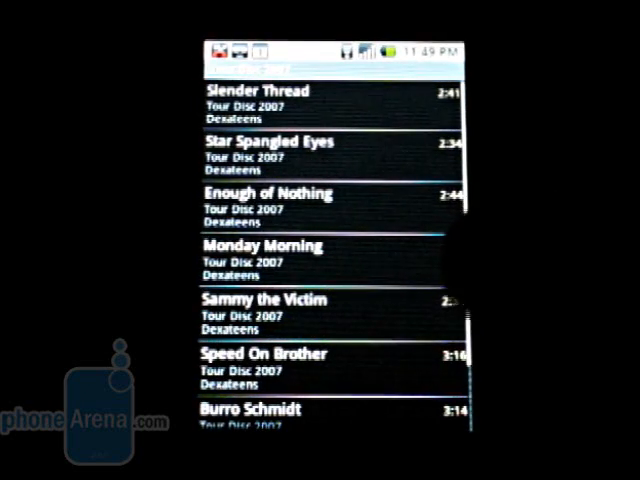
pyautogui.scroll(-3)
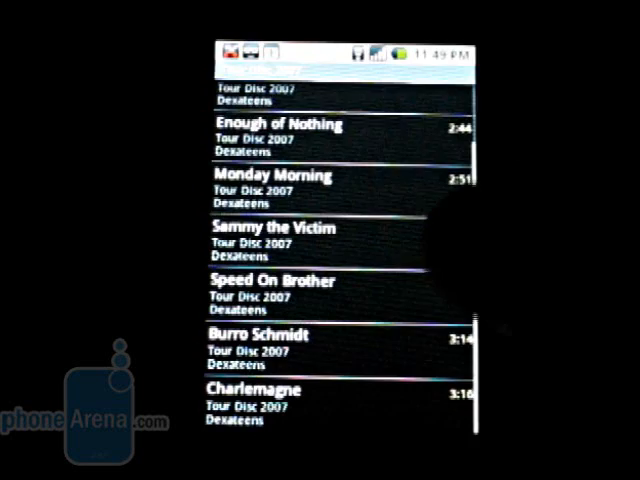
pyautogui.click(270, 285)
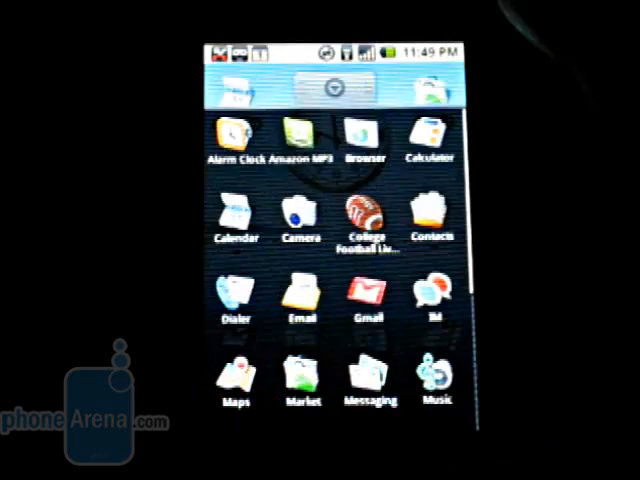
pyautogui.click(300, 135)
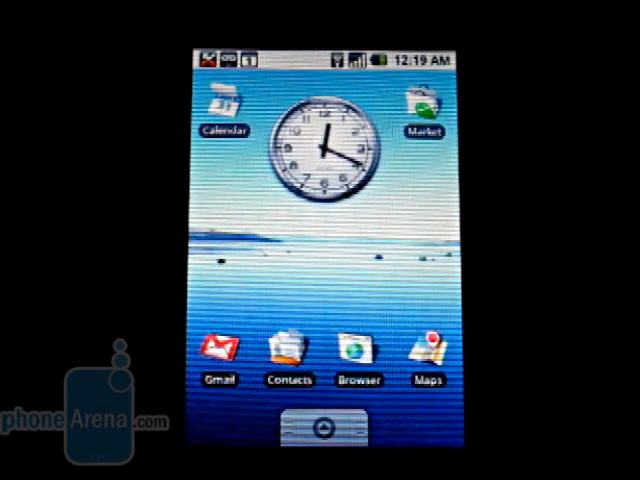
# Return to the home screen with the clock widget and app shortcuts
pyautogui.click(356, 355)
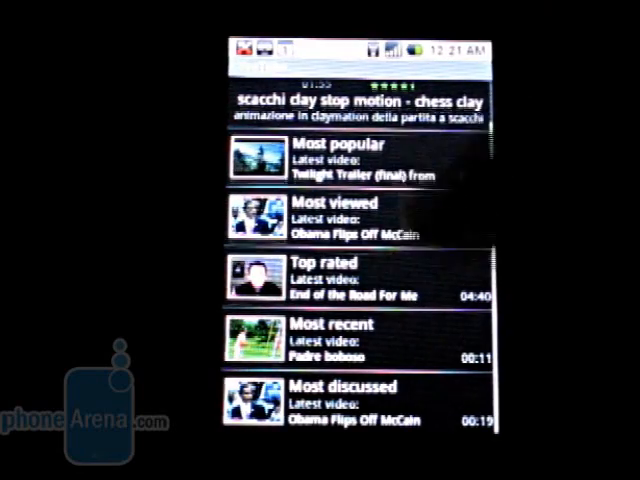
# Scroll YouTube back up to the FEWDIO HORROR: Breach featured carousel and categories
pyautogui.scroll(3)
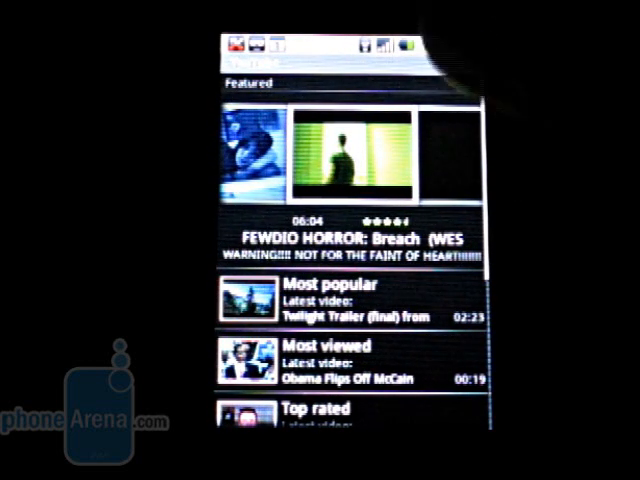
pyautogui.click(348, 150)
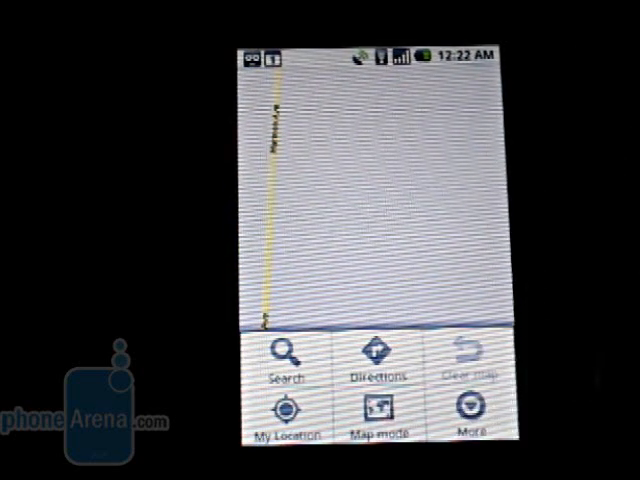
# Show the Maps menu with Search, Directions, My Location, Map mode and More
pyautogui.click(381, 413)
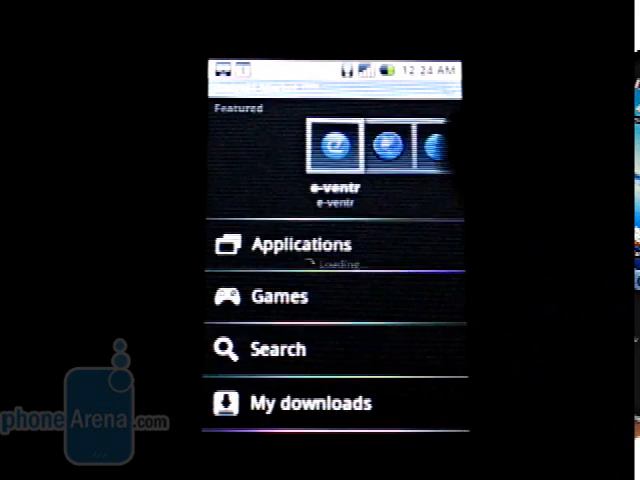
# Open Games, then the Cards & Casino listing with Solitaire and Texas Hold'Em
pyautogui.click(279, 296)
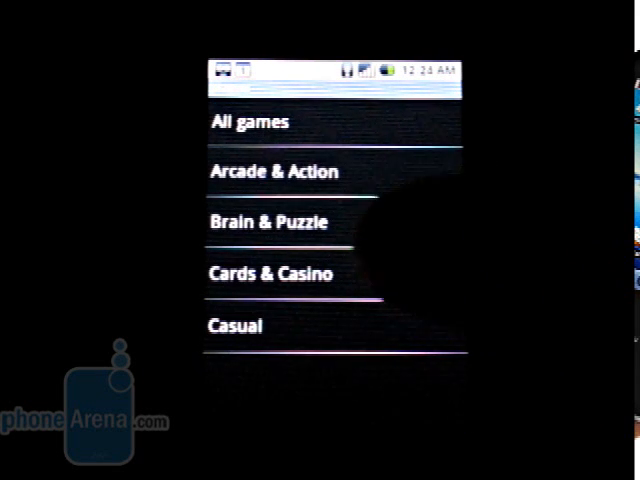
pyautogui.click(270, 273)
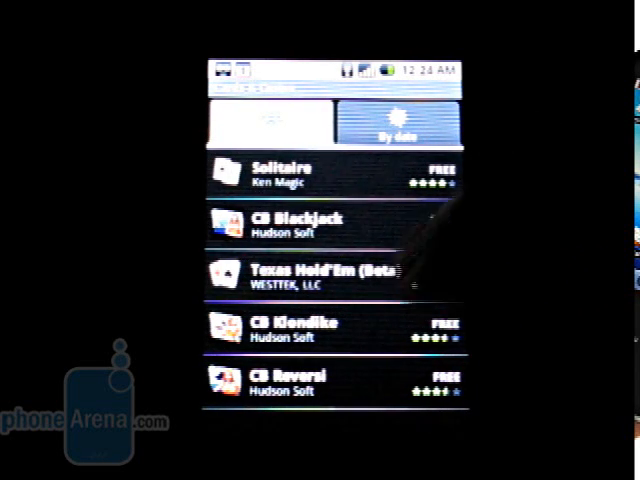
# Open Texas Hold'Em (Beta) and read through its description and user comments
pyautogui.click(320, 275)
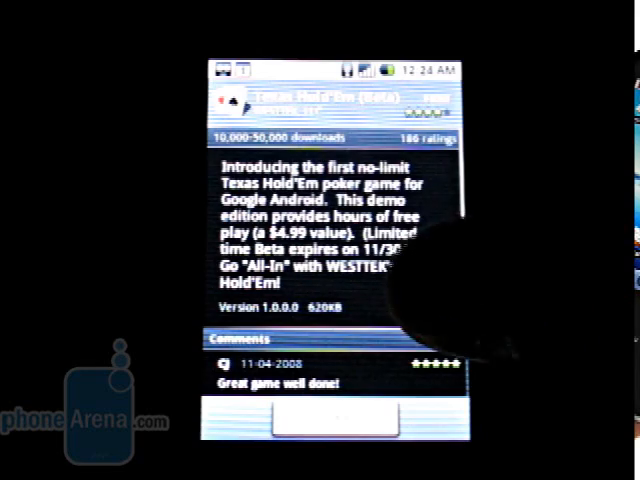
pyautogui.scroll(-3)
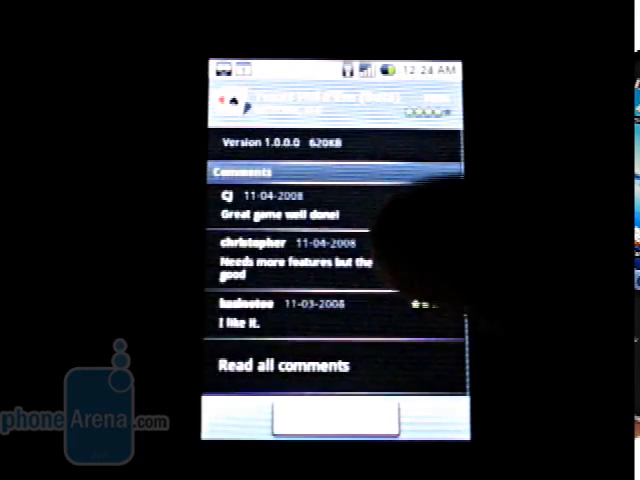
pyautogui.scroll(-3)
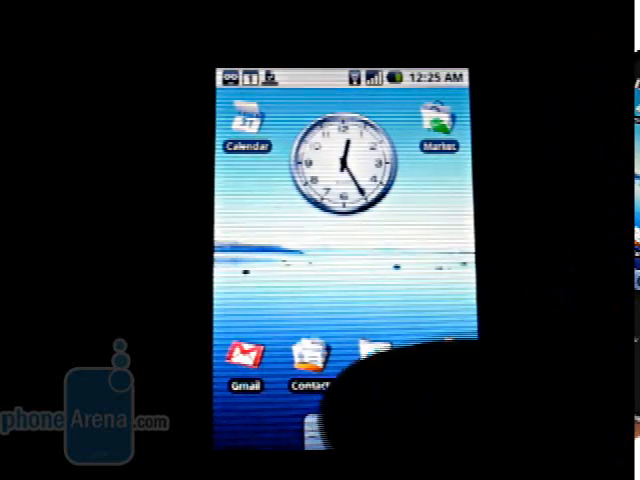
# Open the app drawer and scroll to find Hold'em among Market and Messaging
pyautogui.click(350, 430)
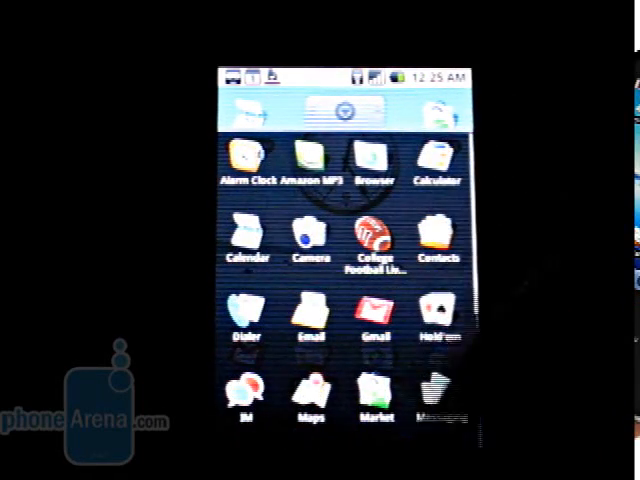
pyautogui.scroll(-3)
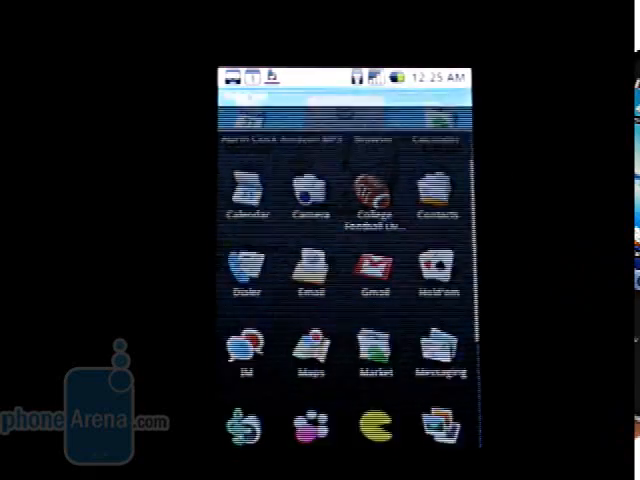